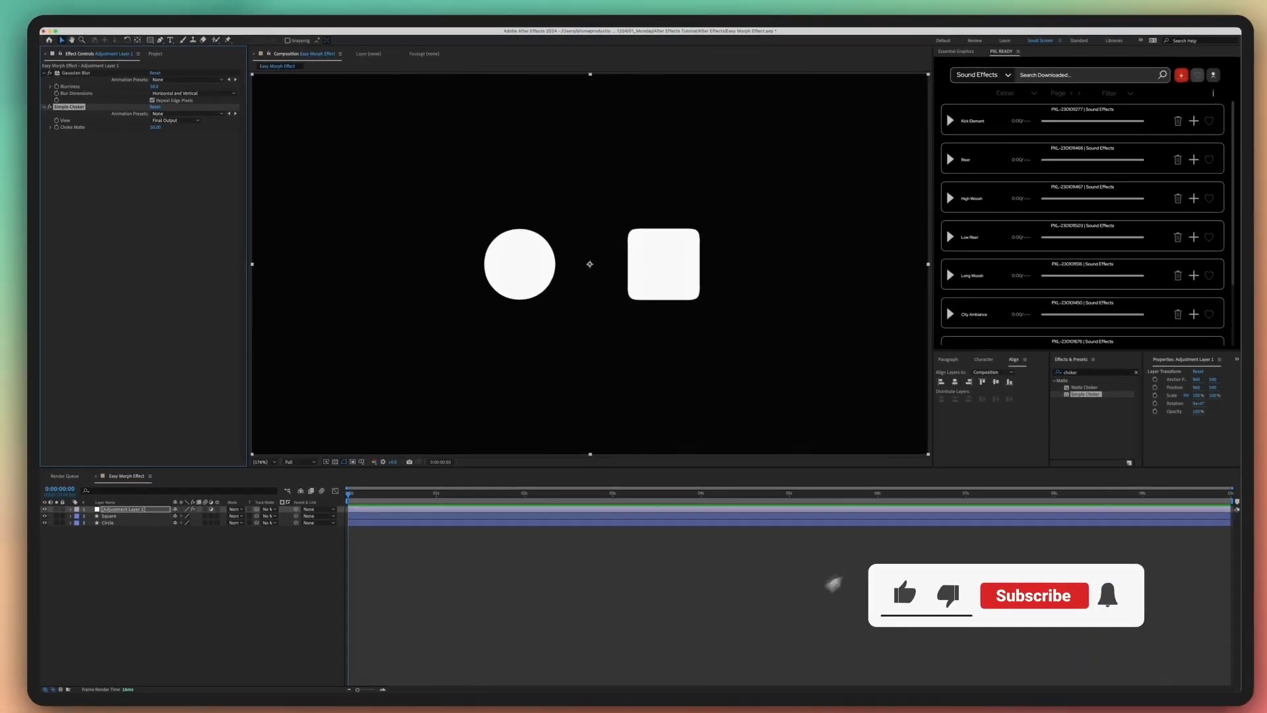
Set Adjustment Layer 1's blend mode to Screen over the circle and square layers.
left_click(1033, 595)
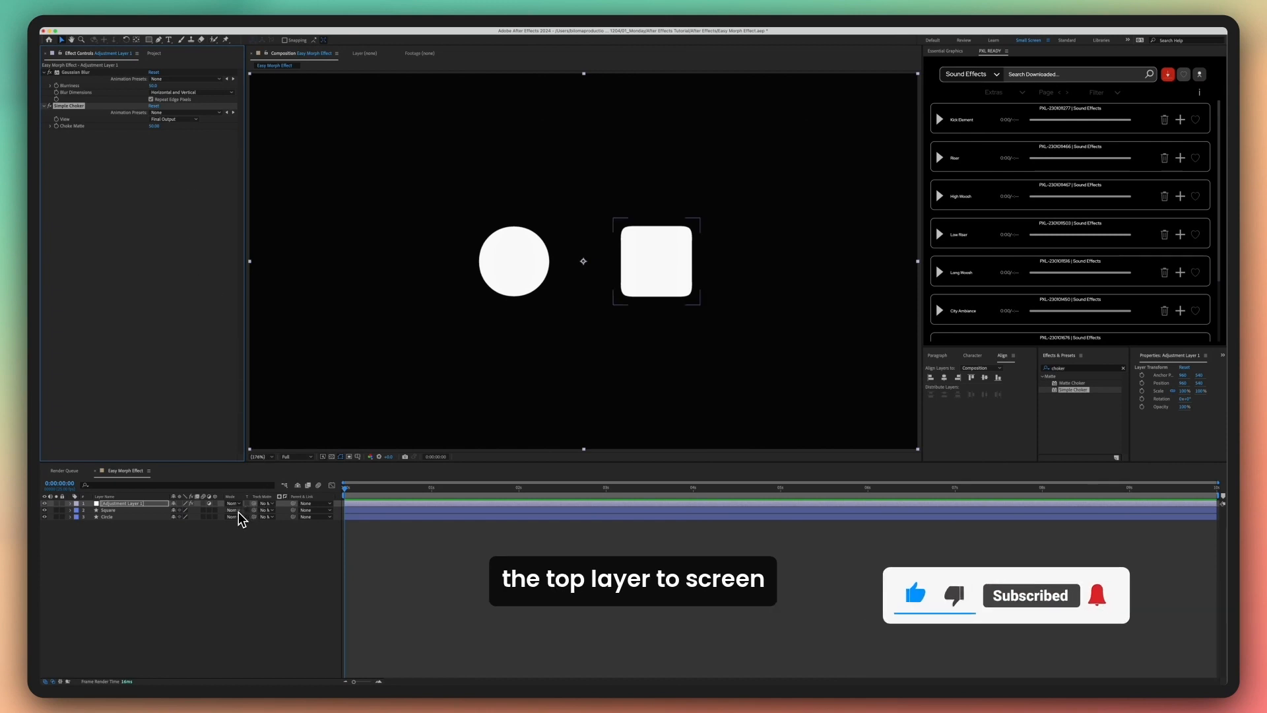
left_click(232, 503)
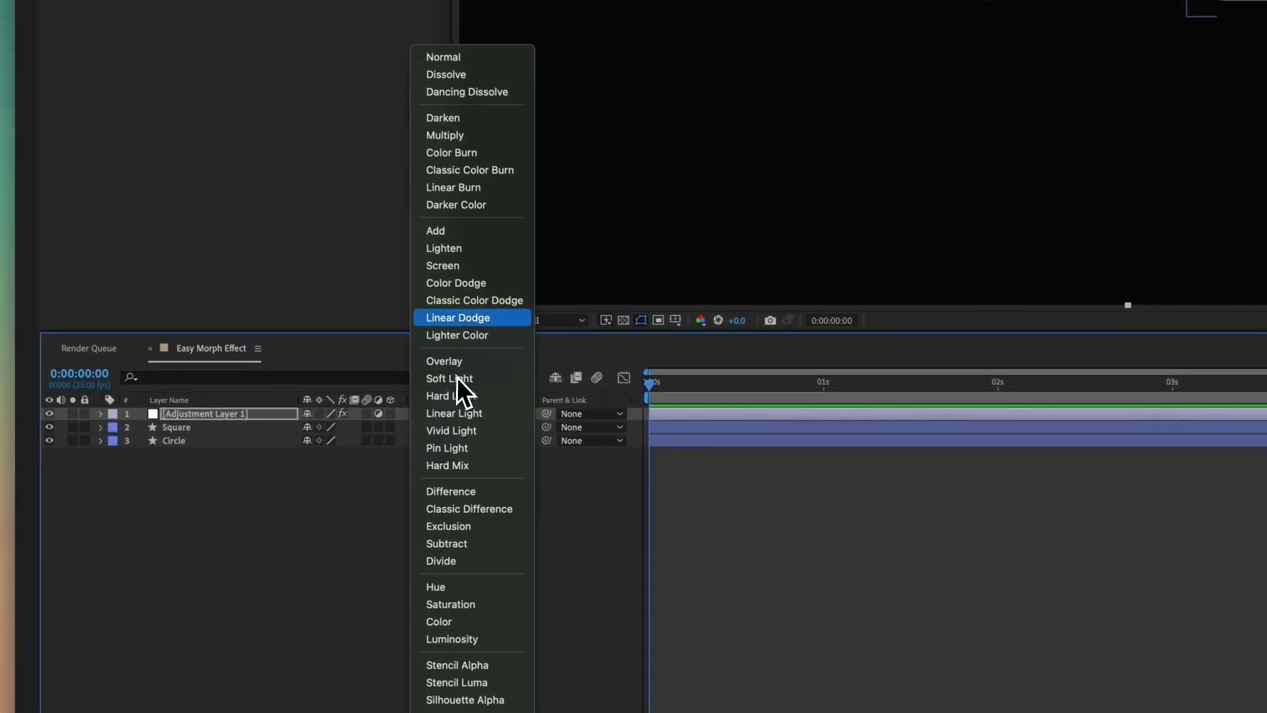
left_click(442, 265)
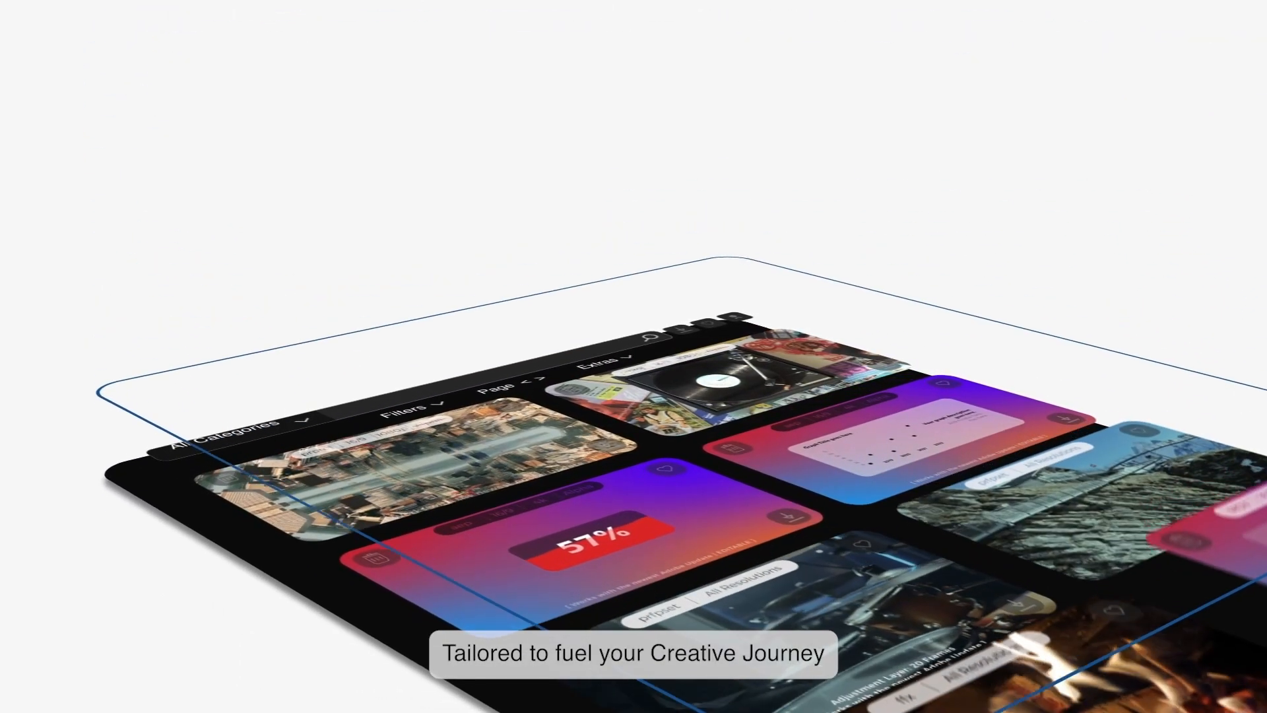
left_click(347, 221)
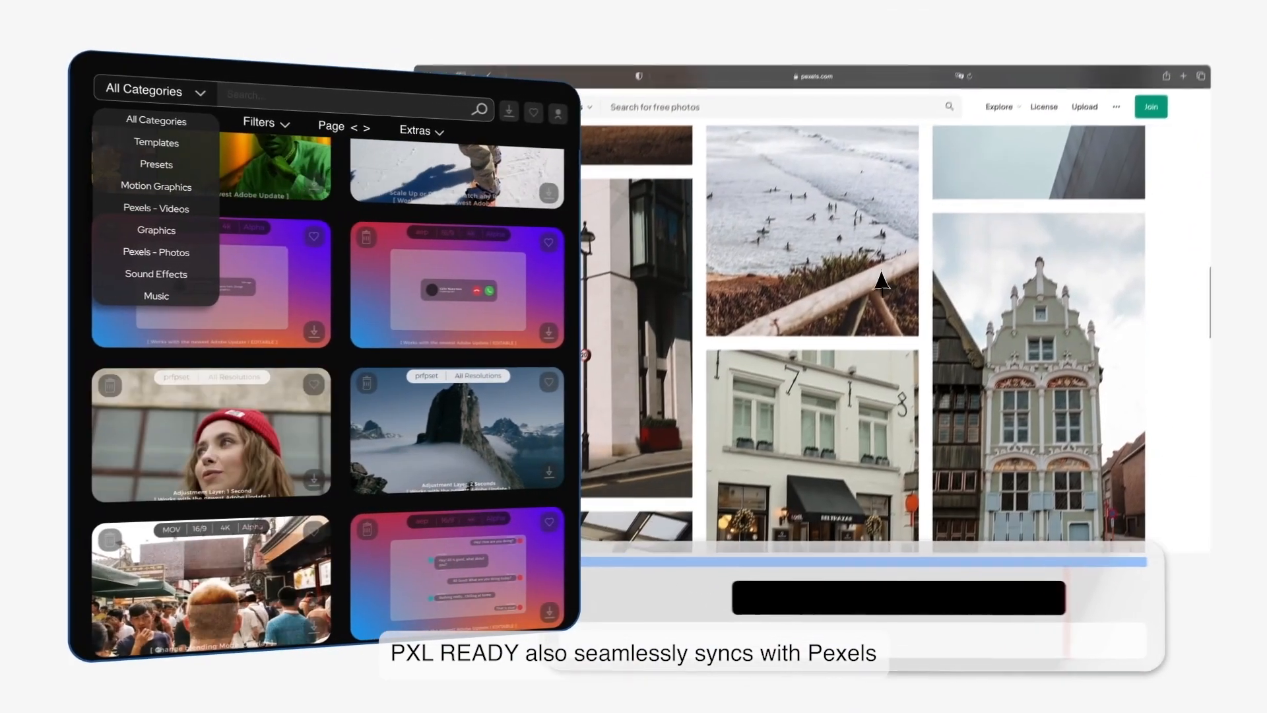
left_click(168, 208)
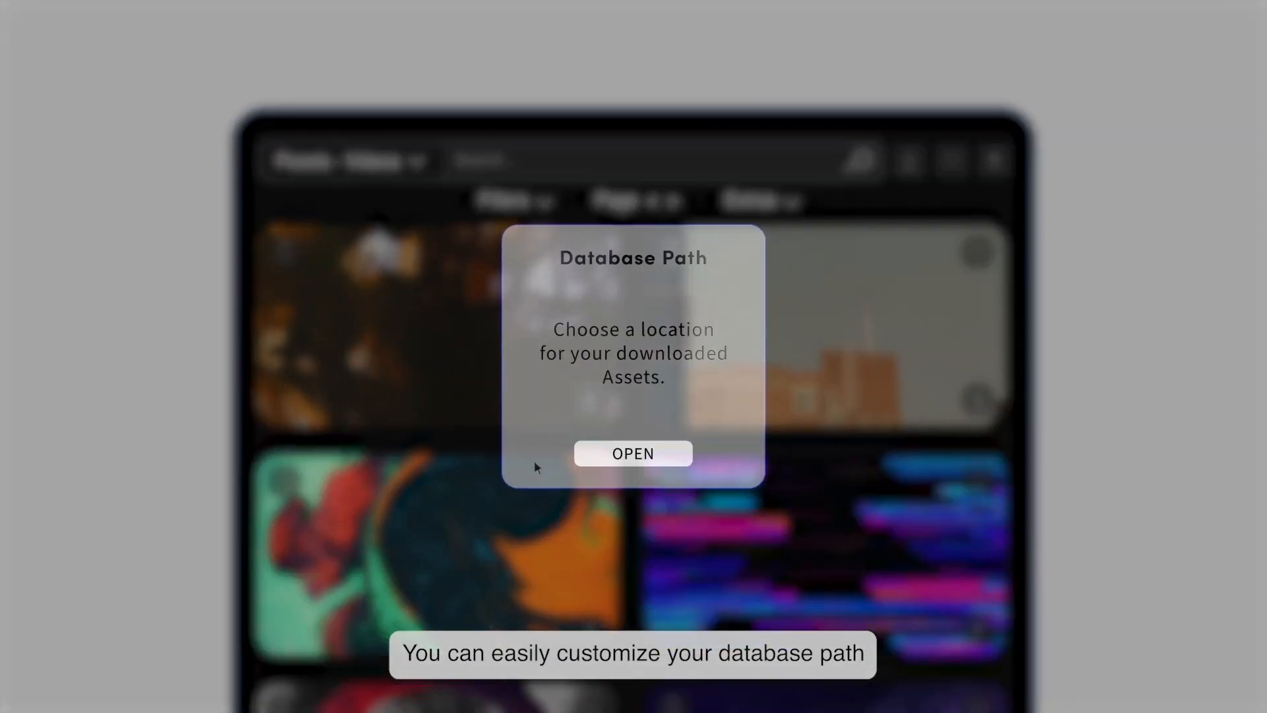
left_click(633, 453)
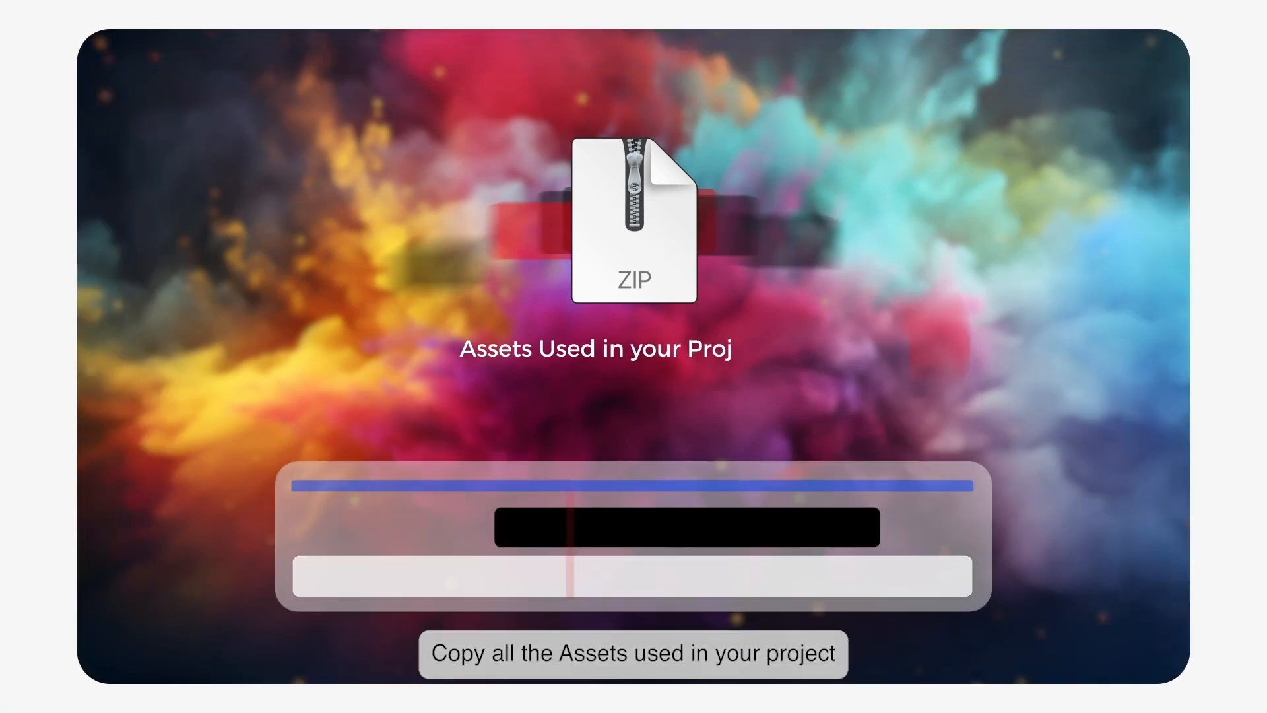